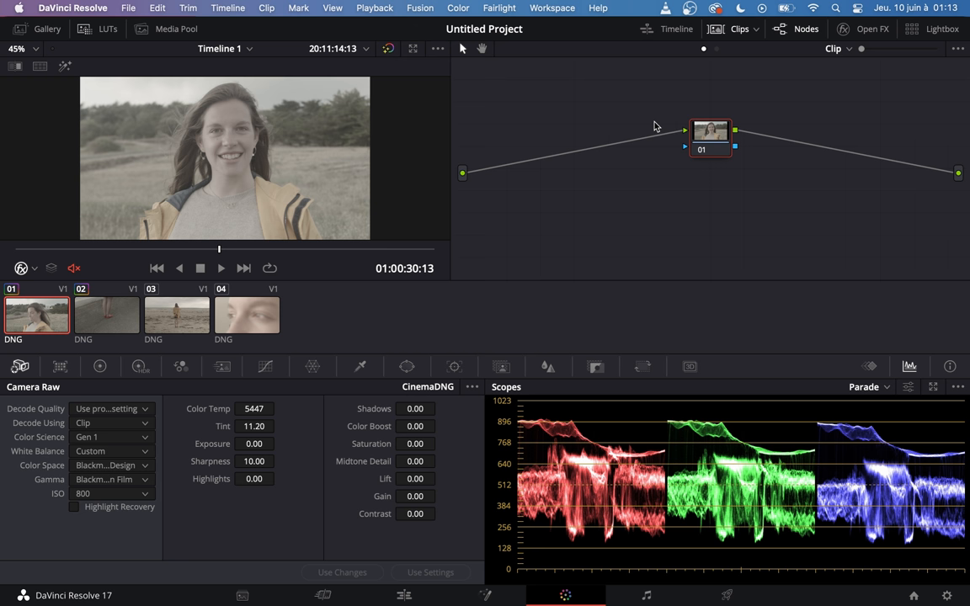
Add a new serial node after node 01 carrying the Color Space Transform effect.
{"action": "left_click_drag", "start_coordinate": [711, 138], "coordinate": [640, 121]}
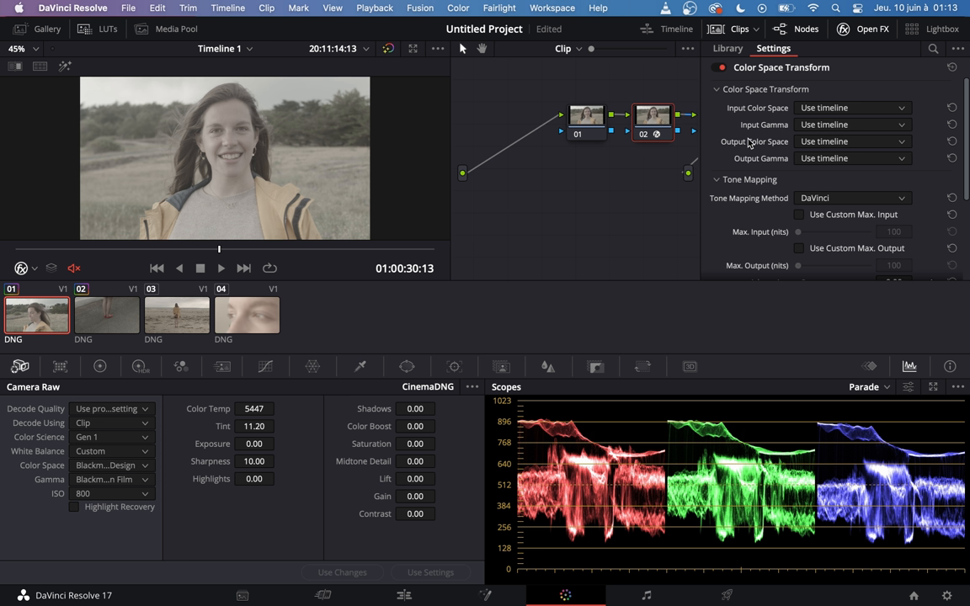
{"action": "mouse_move", "coordinate": [774, 128]}
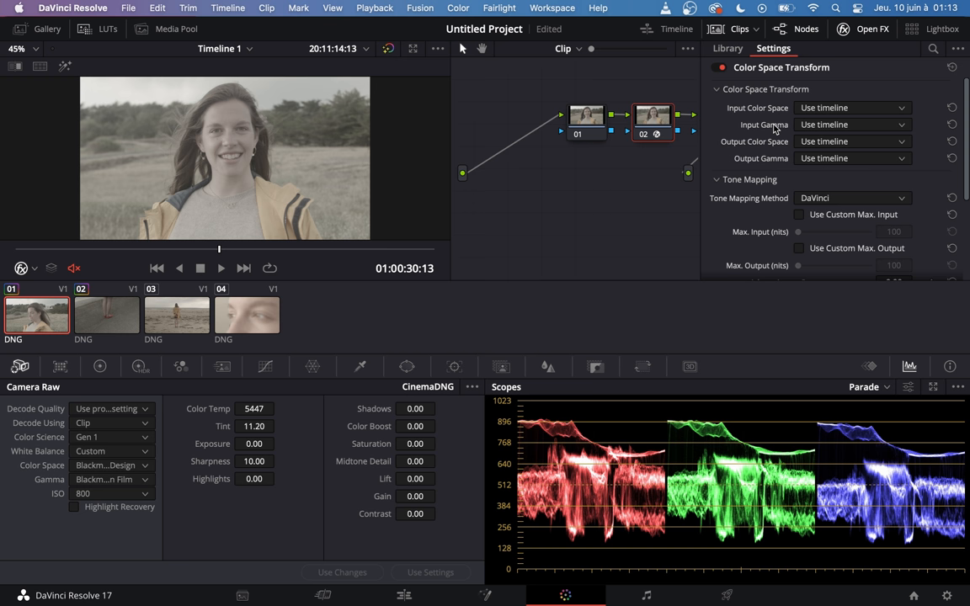
Set the transform's input colour space and gamma to Blackmagic Design Film Gen 1, then choose the output gamma.
{"action": "left_click", "coordinate": [851, 107]}
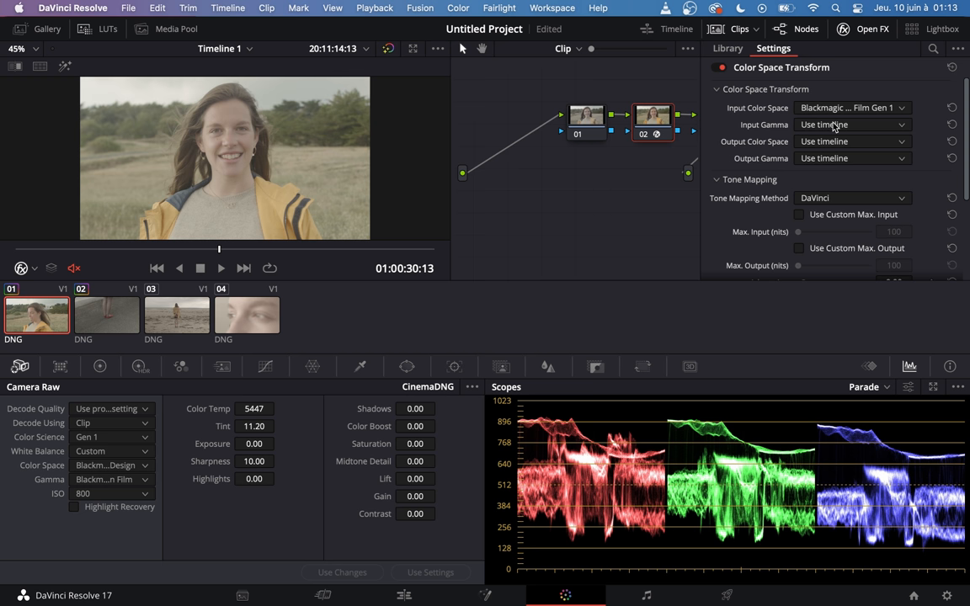
{"action": "left_click", "coordinate": [851, 125]}
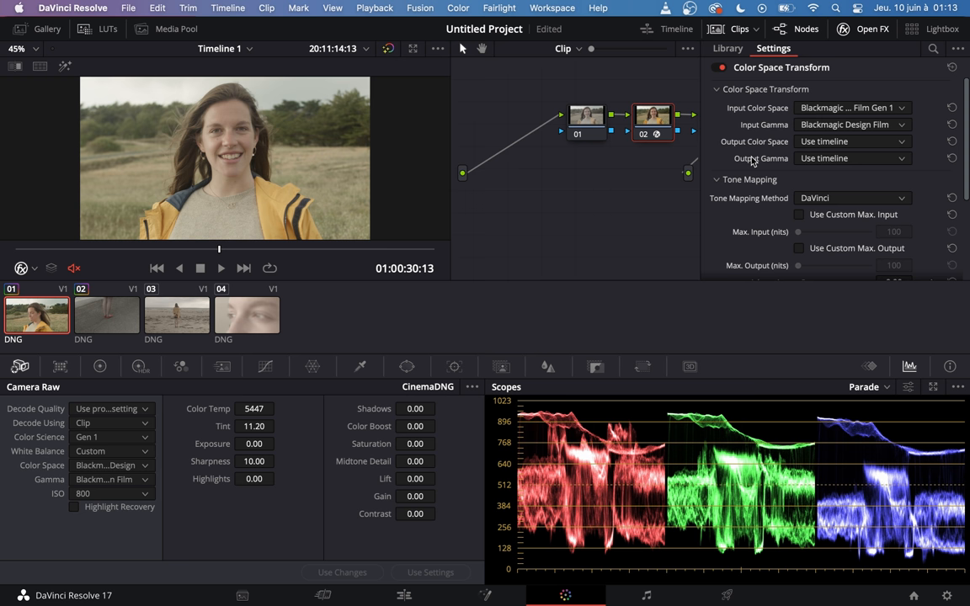
{"action": "left_click", "coordinate": [851, 141]}
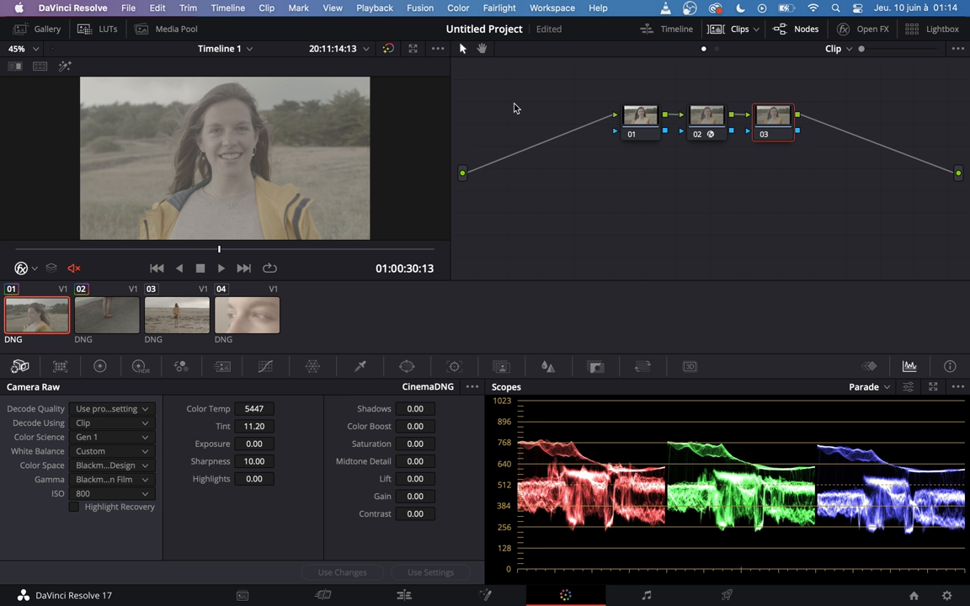
{"action": "mouse_move", "coordinate": [193, 138]}
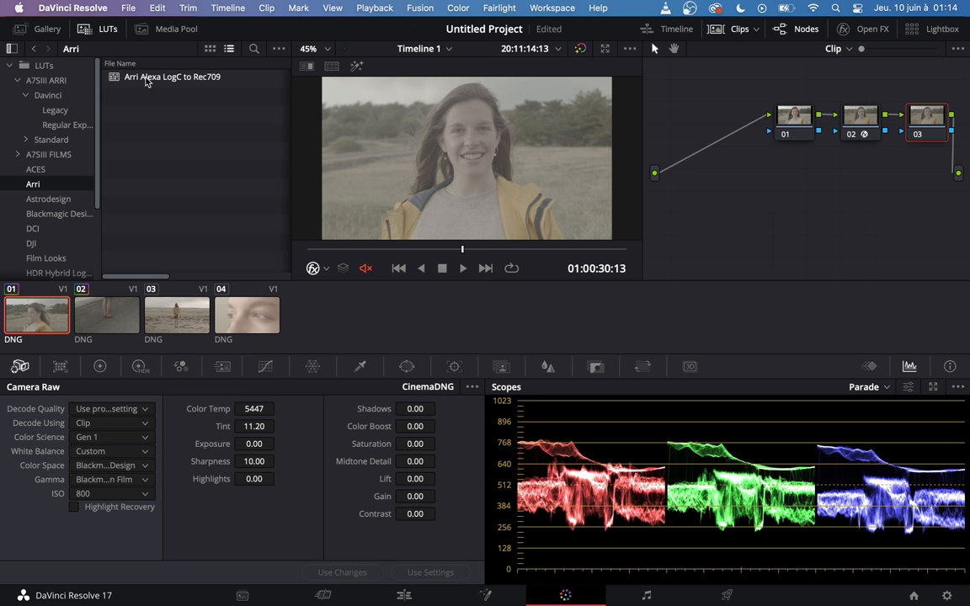
Apply the Arri Alexa LogC to Rec709 LUT on node 03 and return to node 01.
{"action": "left_click", "coordinate": [926, 114]}
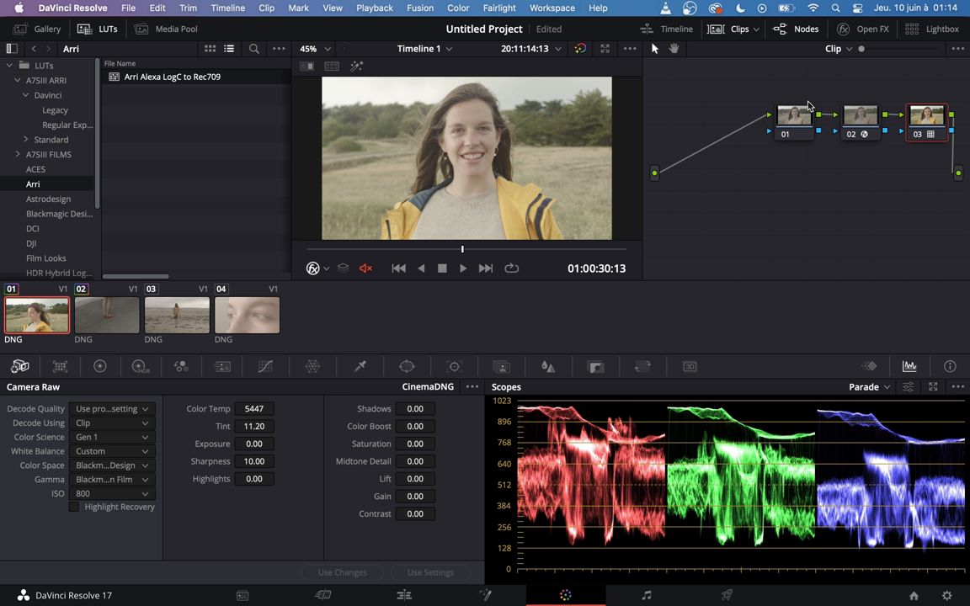
{"action": "left_click", "coordinate": [793, 115]}
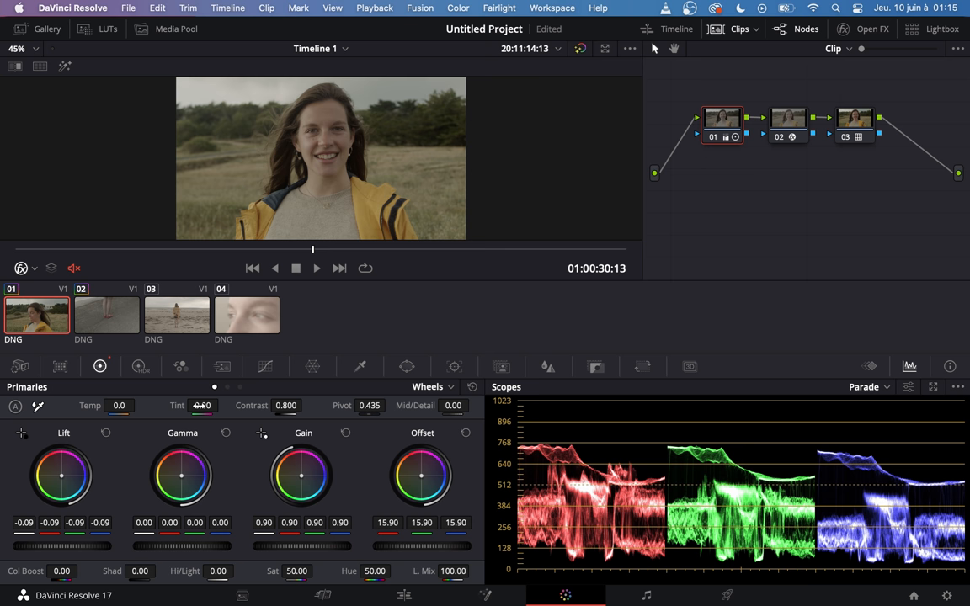
Check the clip's Camera Raw settings, then return to the Primaries wheels for lift, gamma, gain and saturation 60.8.
{"action": "left_click", "coordinate": [21, 367]}
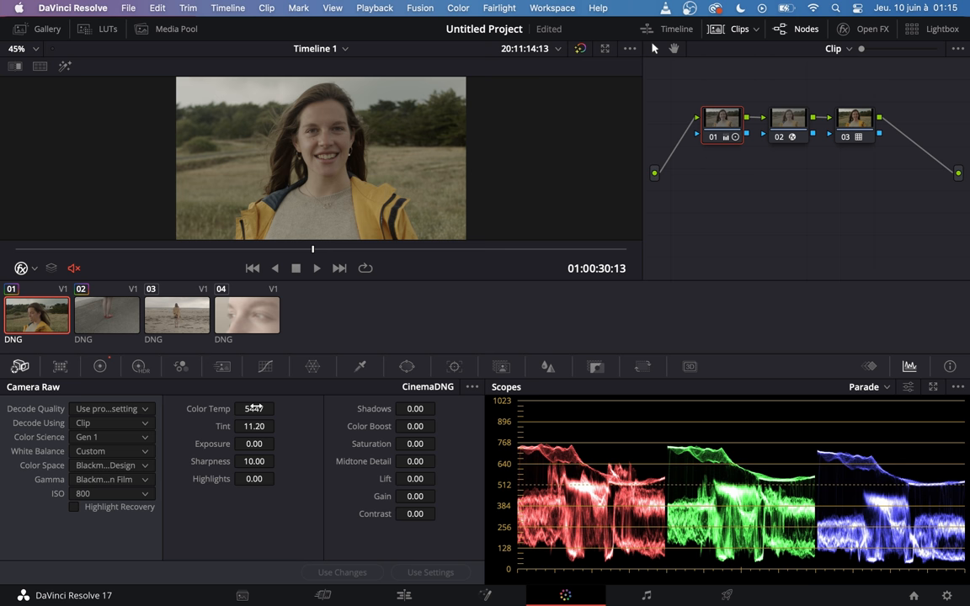
{"action": "left_click", "coordinate": [99, 365]}
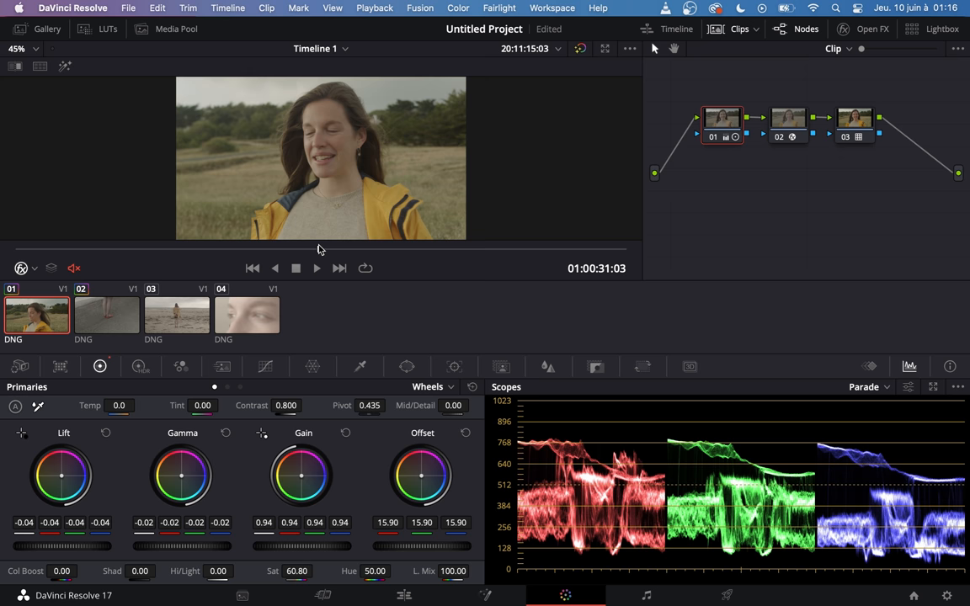
Apply the first clip's three-node grade to clip 02 via its right-click menu.
{"action": "left_click", "coordinate": [106, 315]}
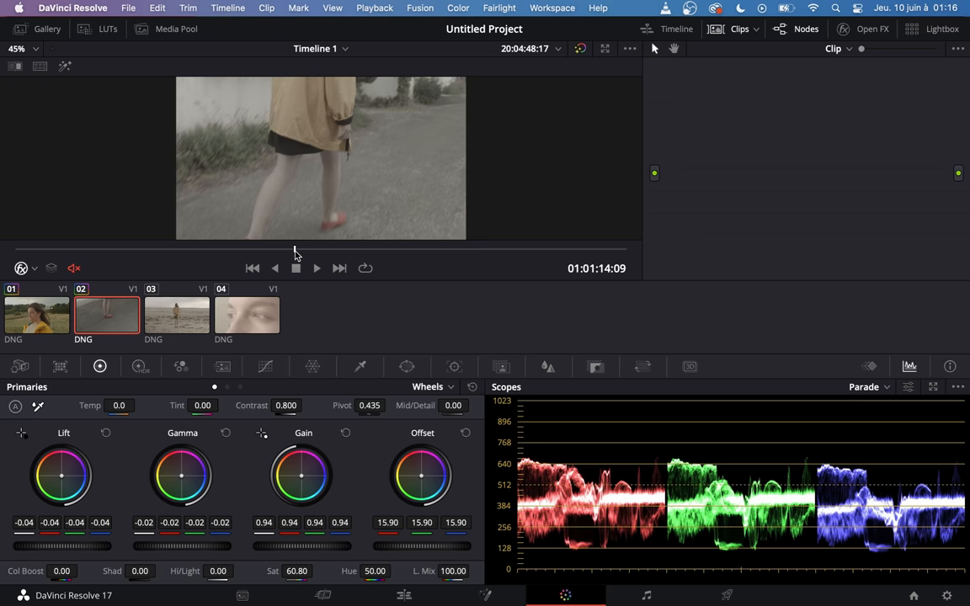
{"action": "right_click", "coordinate": [106, 315]}
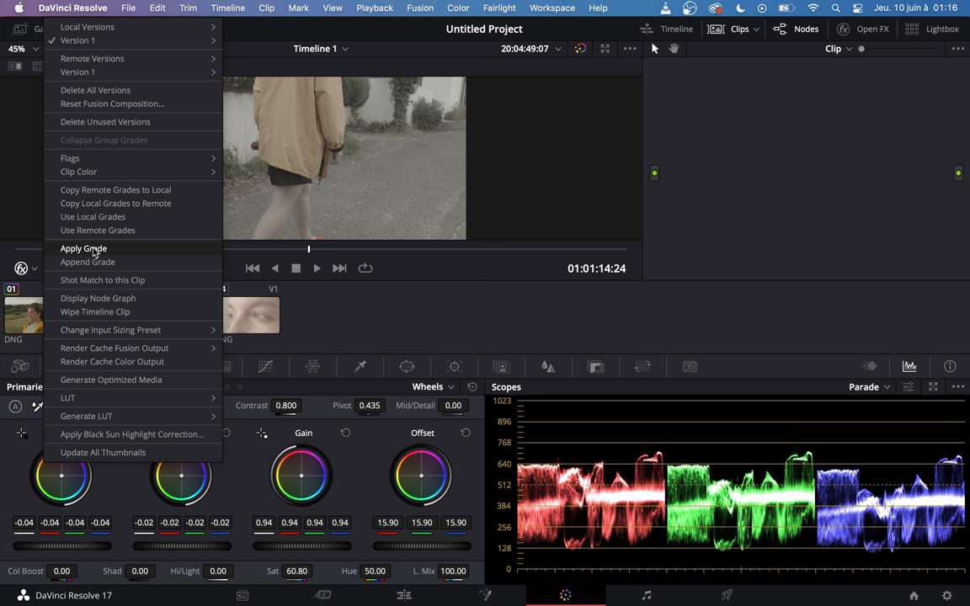
{"action": "left_click", "coordinate": [84, 249]}
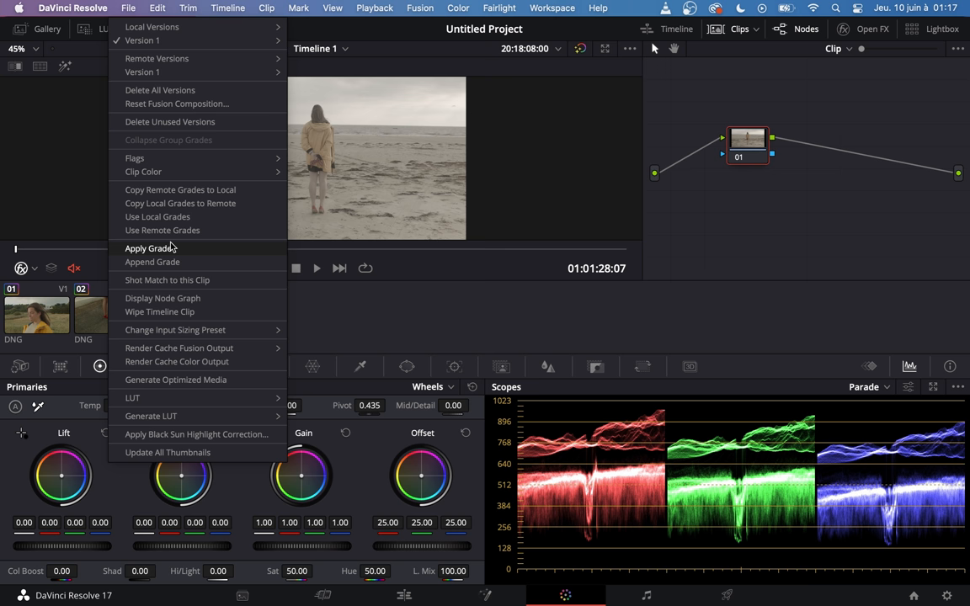
Apply the same grade to the beach clip 03 and play it back to review.
{"action": "left_click", "coordinate": [151, 247]}
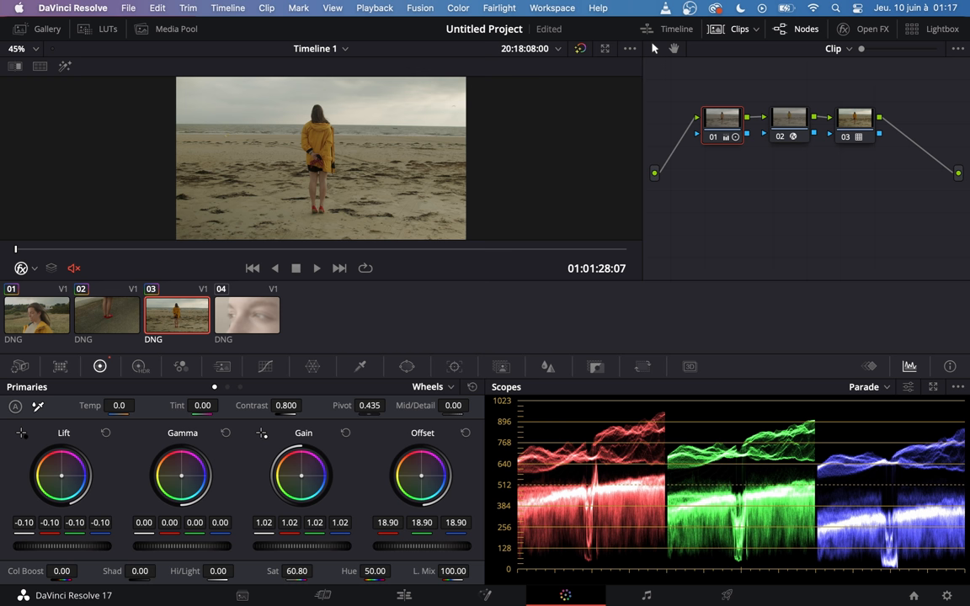
{"action": "left_click", "coordinate": [317, 268]}
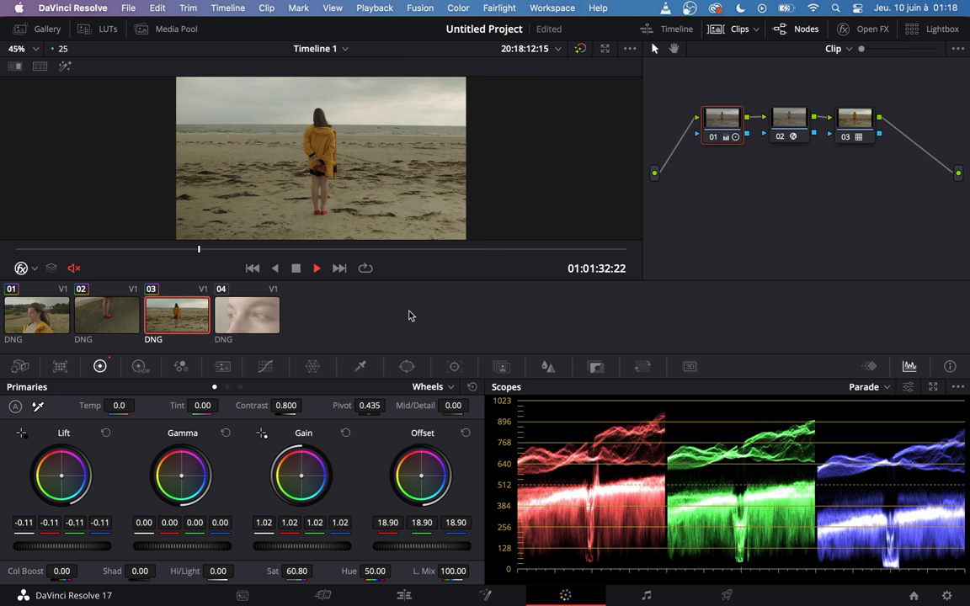
Select clip 04, the field close-up, to receive the copied grade.
{"action": "left_click", "coordinate": [246, 315]}
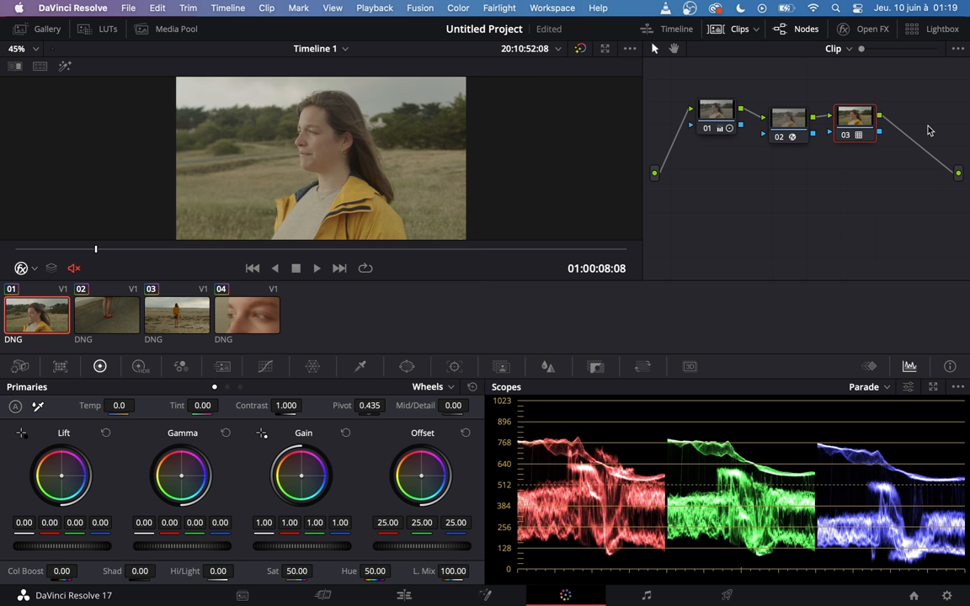
Inspect clip 04's Color Space Transform node, then switch to clip 02 to review its grade.
{"action": "left_click", "coordinate": [714, 121]}
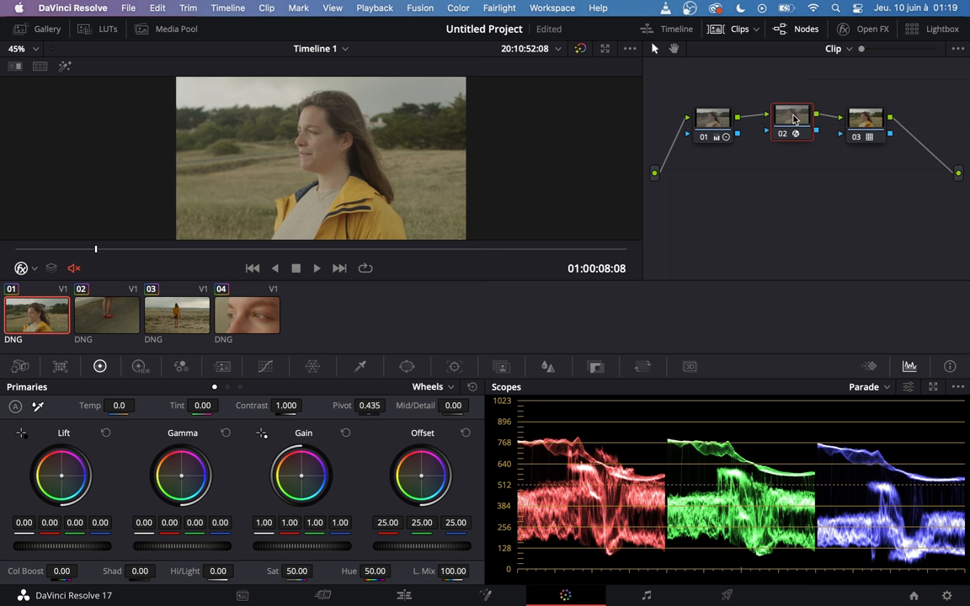
{"action": "left_click", "coordinate": [106, 315]}
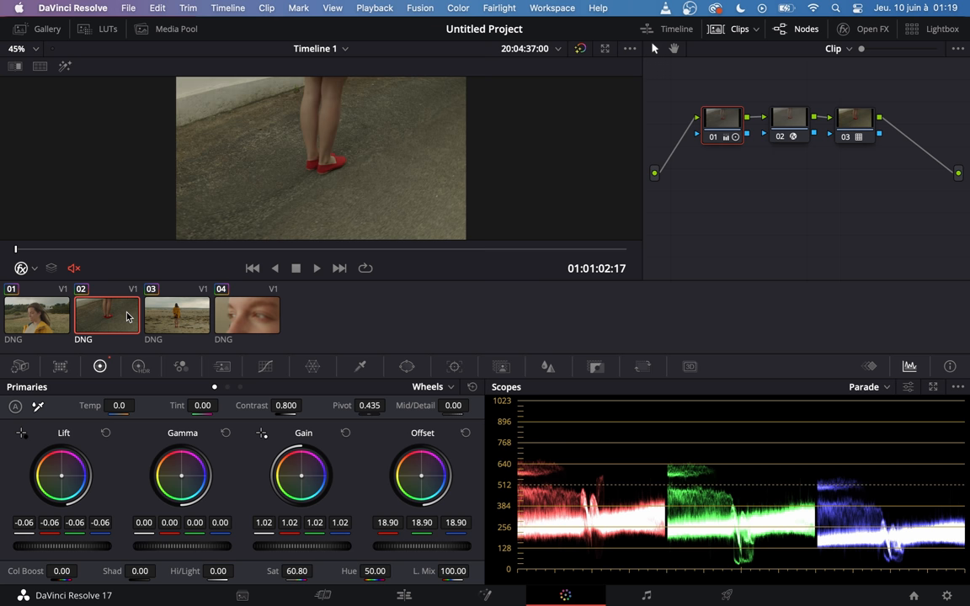